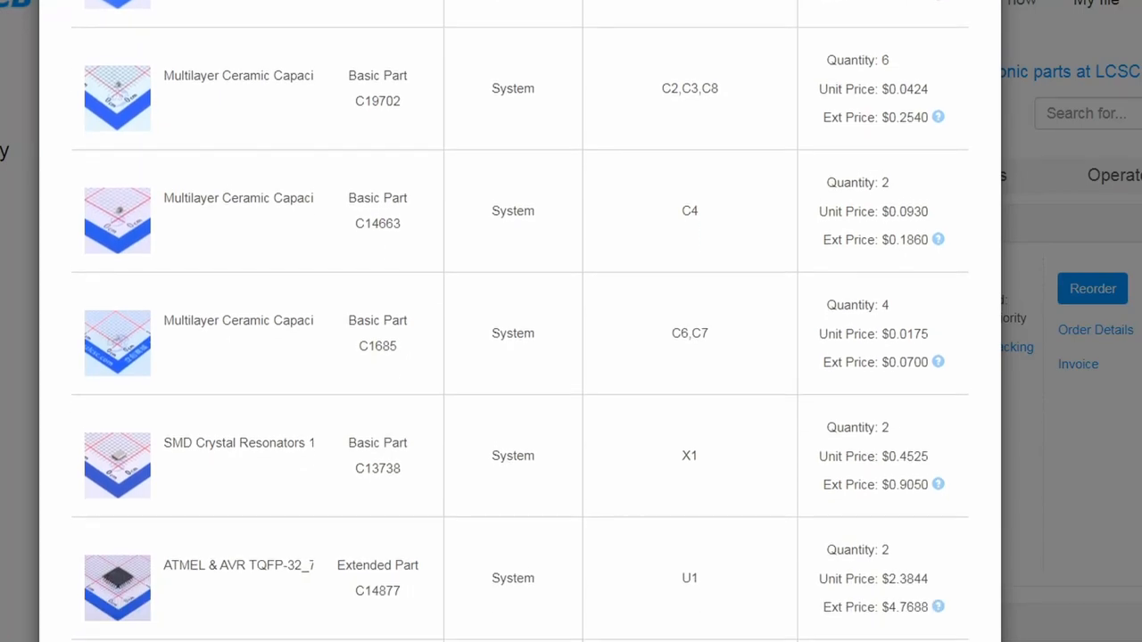
Review the order's Bill of Material list, then check Part Placement on the board.
{"action": "scroll", "scroll_direction": "down", "scroll_amount": 3}
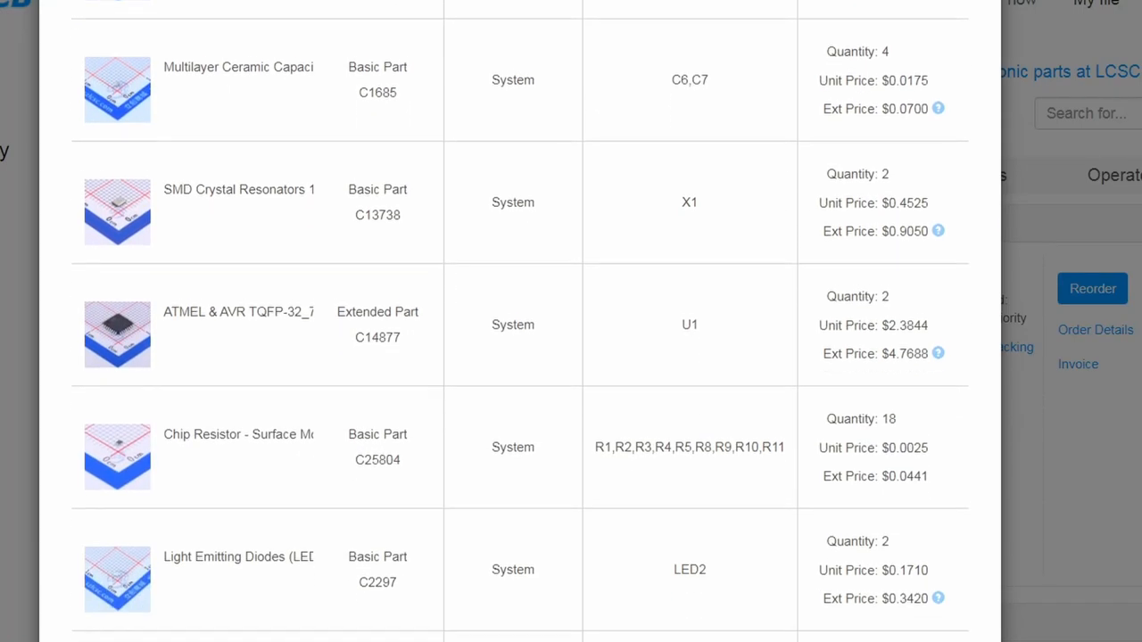
{"action": "left_click", "coordinate": [339, 60]}
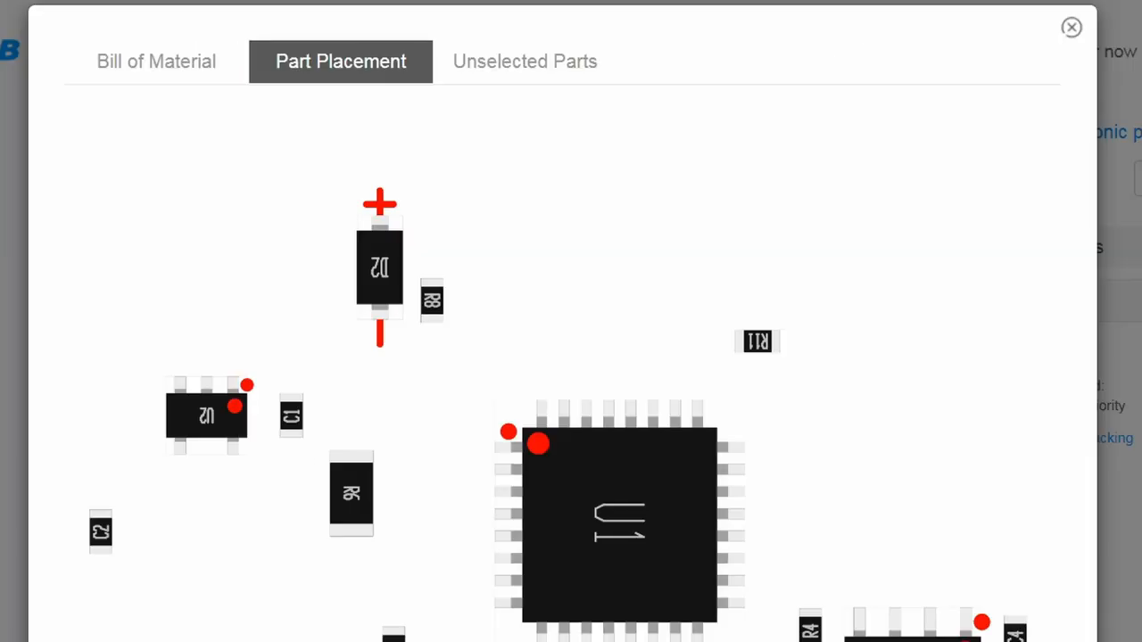
{"action": "scroll", "scroll_direction": "down", "scroll_amount": 3}
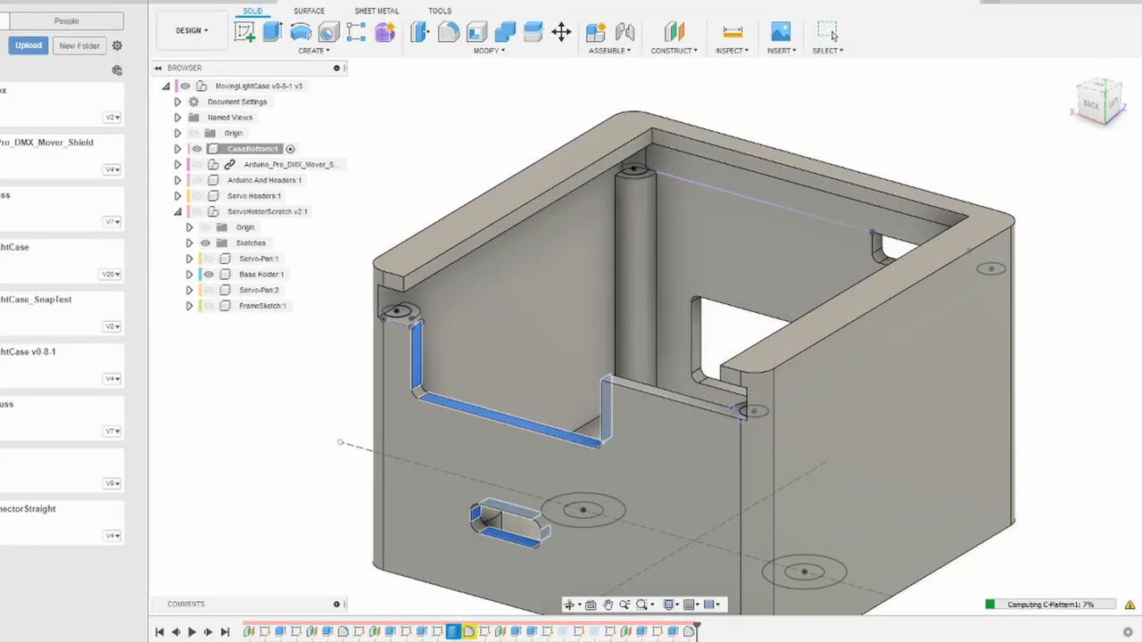
Extrude the connector hole profiles as a Cut through the enclosure wall.
{"action": "left_click", "coordinate": [272, 32]}
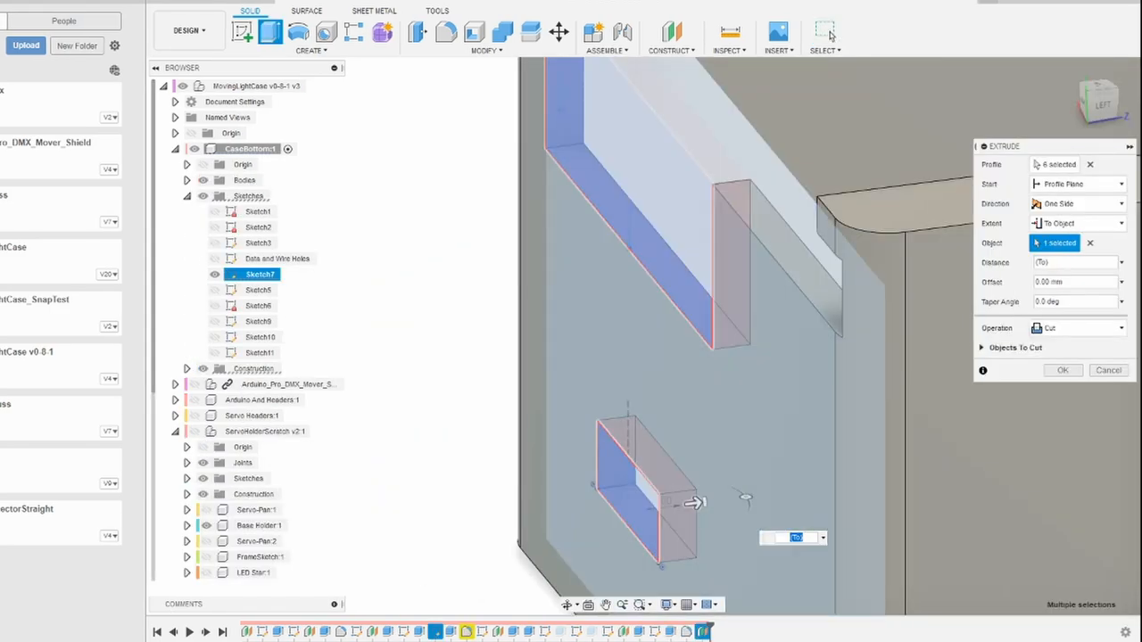
{"action": "left_click", "coordinate": [1062, 370]}
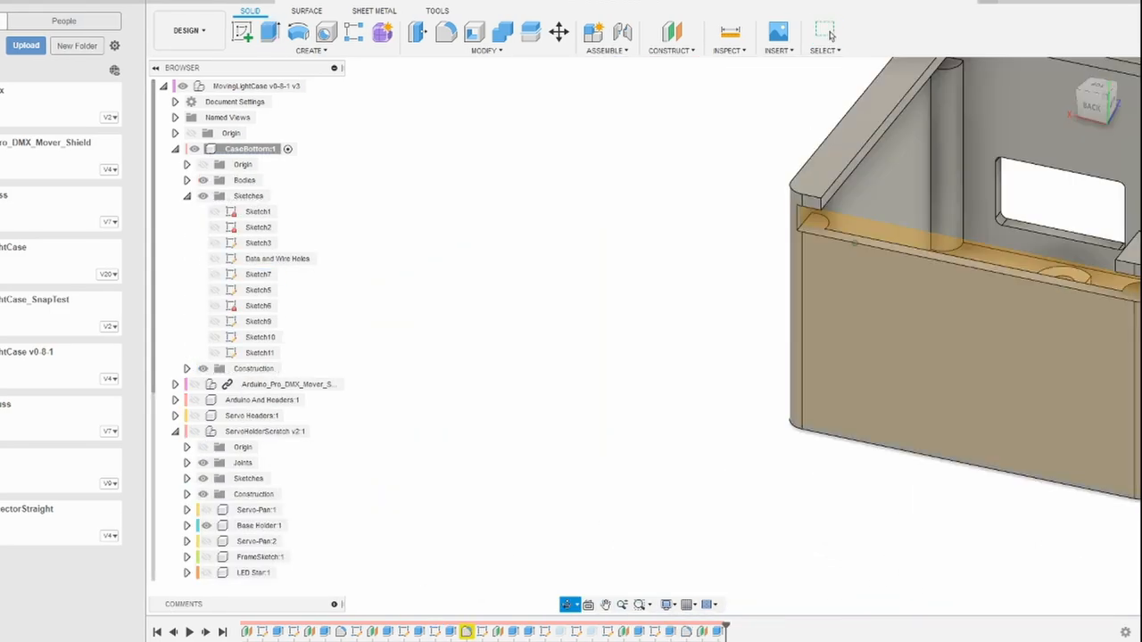